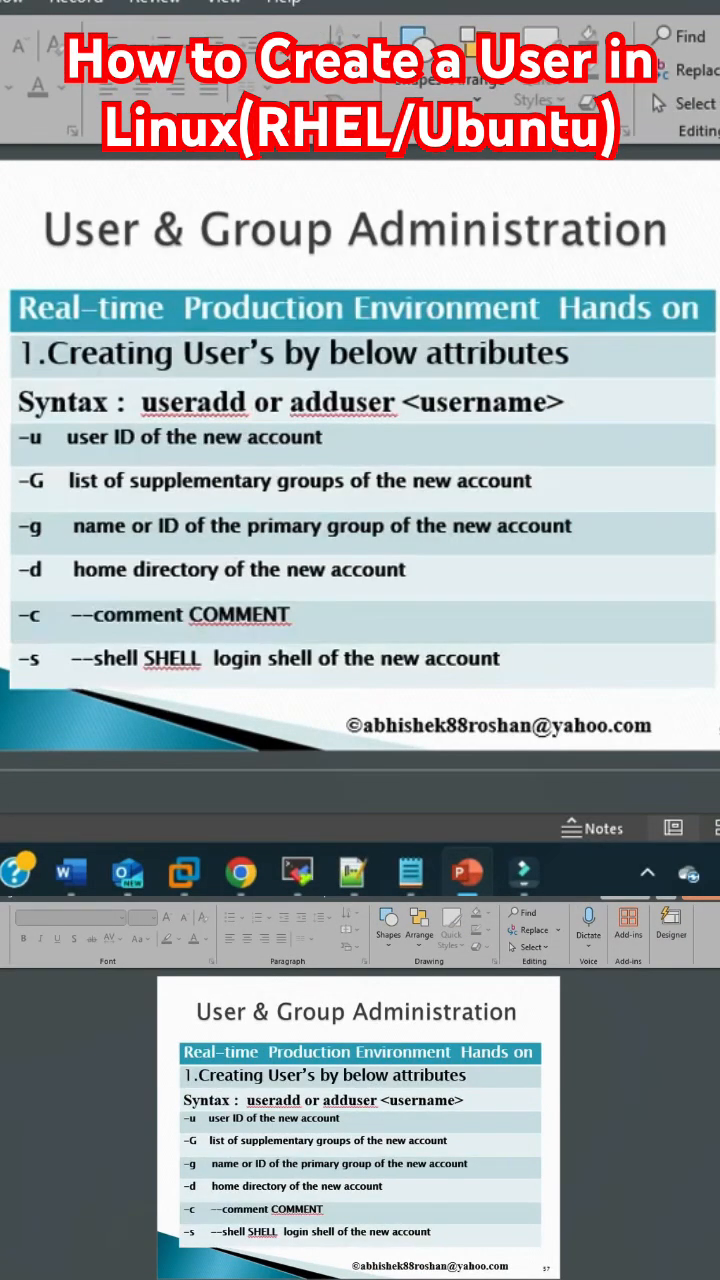
mouse_move(570, 1171)
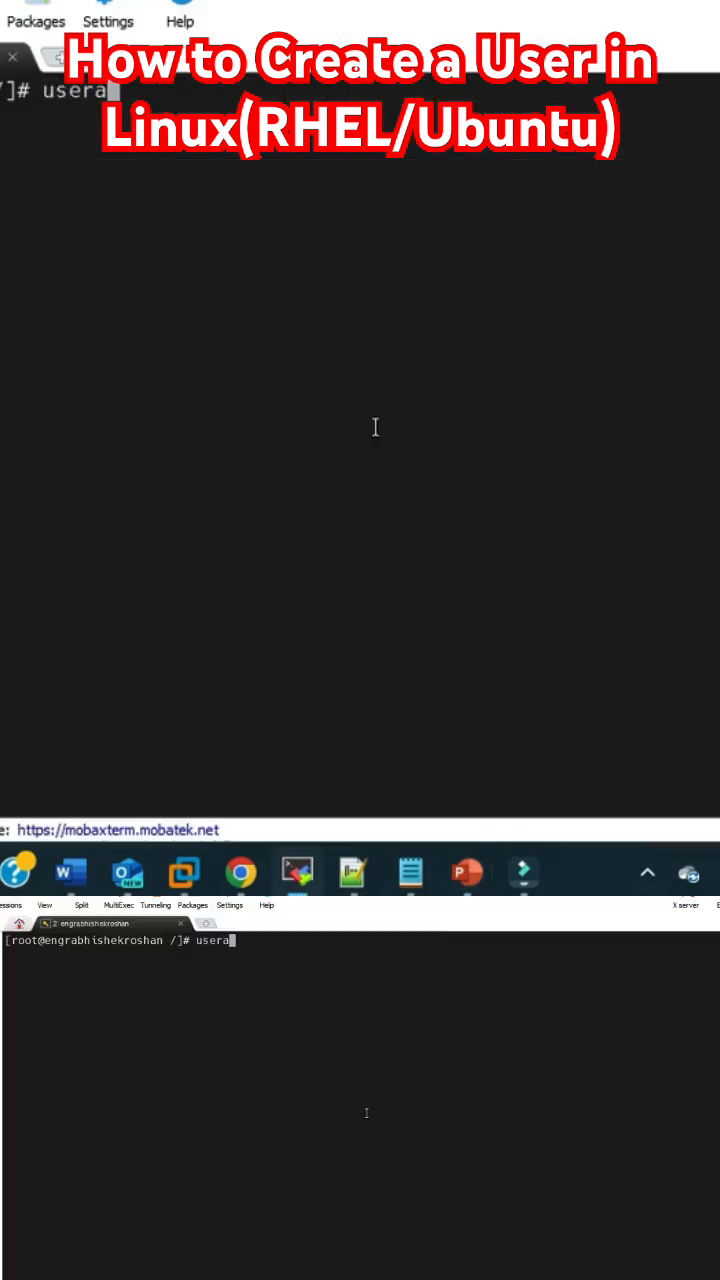
Step: Enter adduser at the root prompt, then clear it from the line
type("dd")
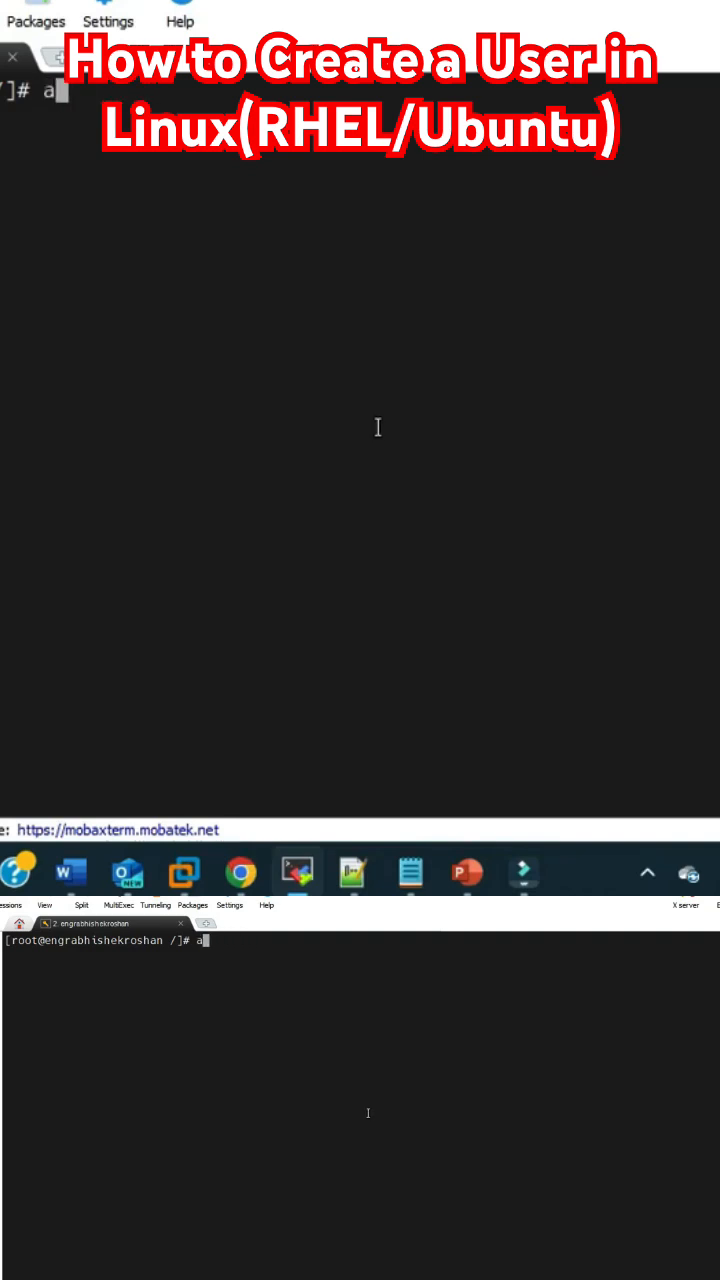
type("dduser")
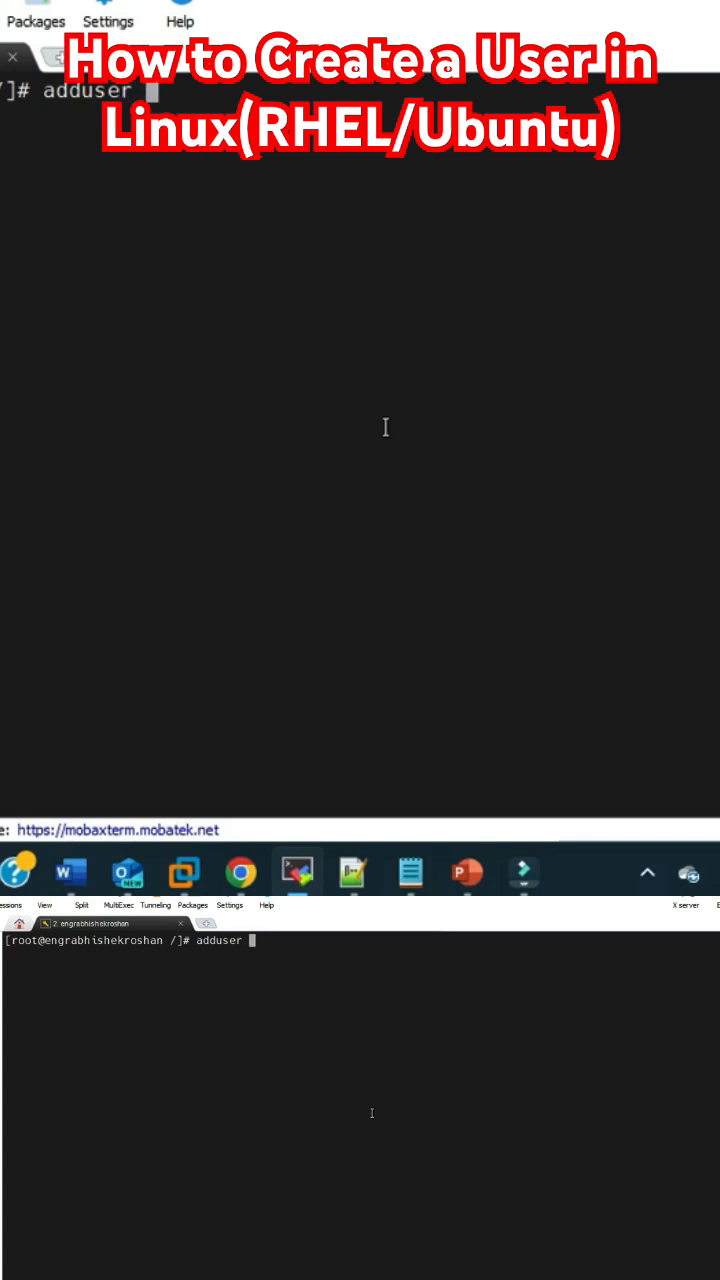
key("Backspace")
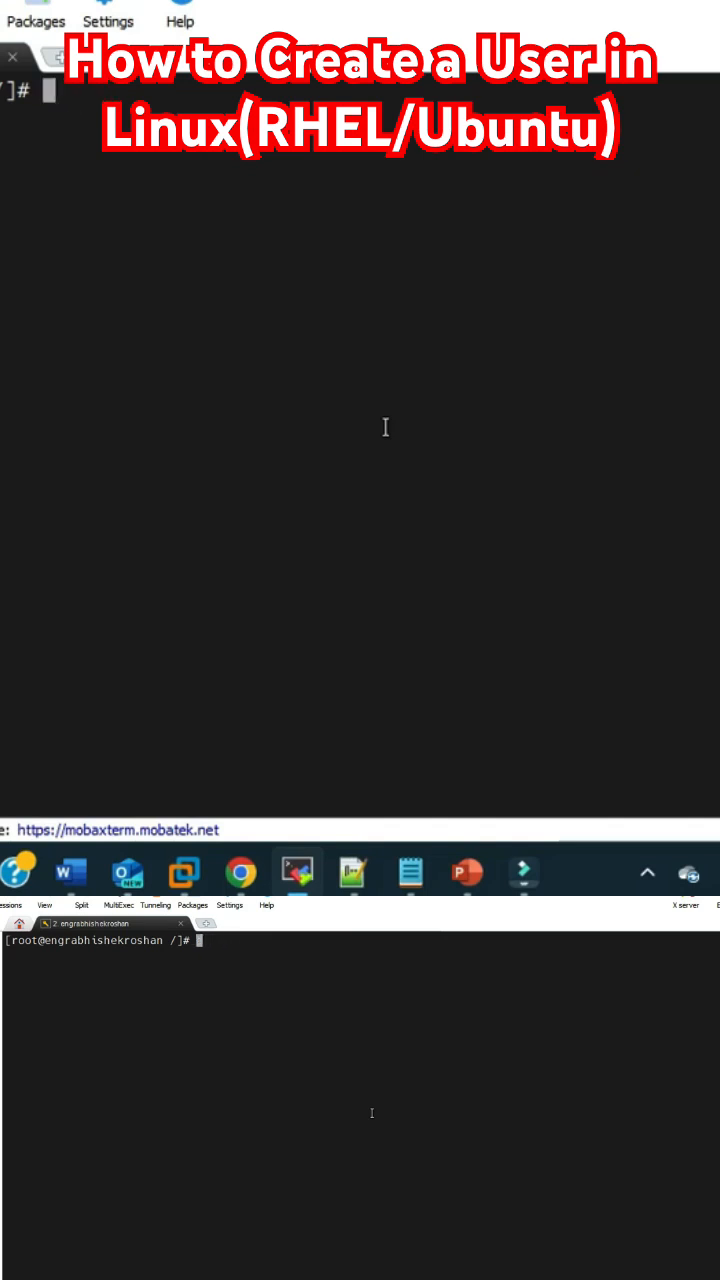
Step: Run useradd --help to list its options, then bring the PowerPoint syntax slide back
type("useradd")
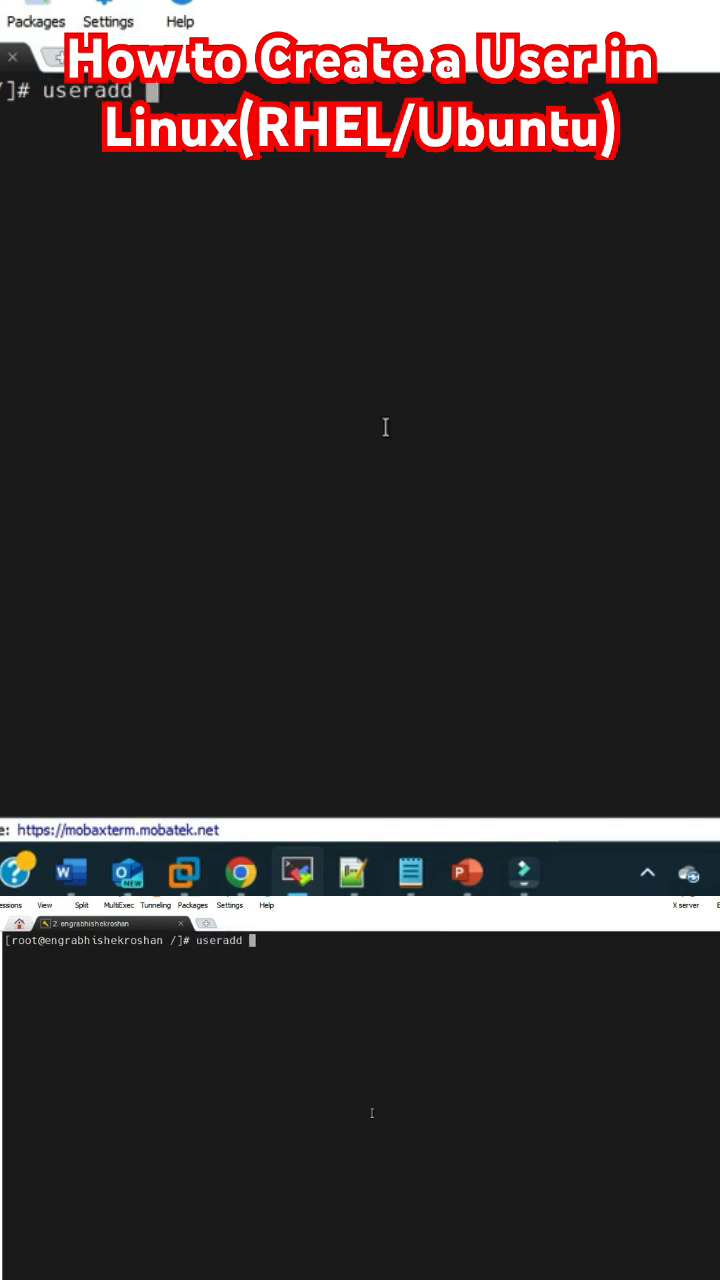
type("--help")
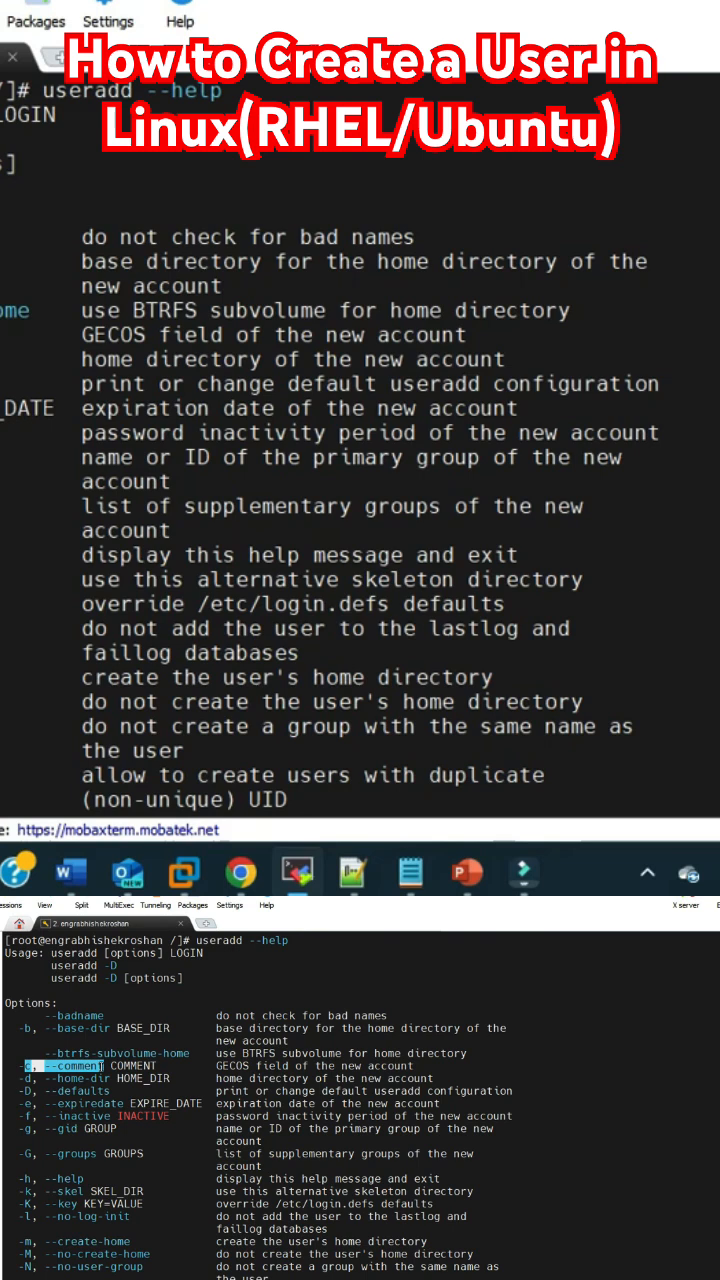
mouse_move(480, 890)
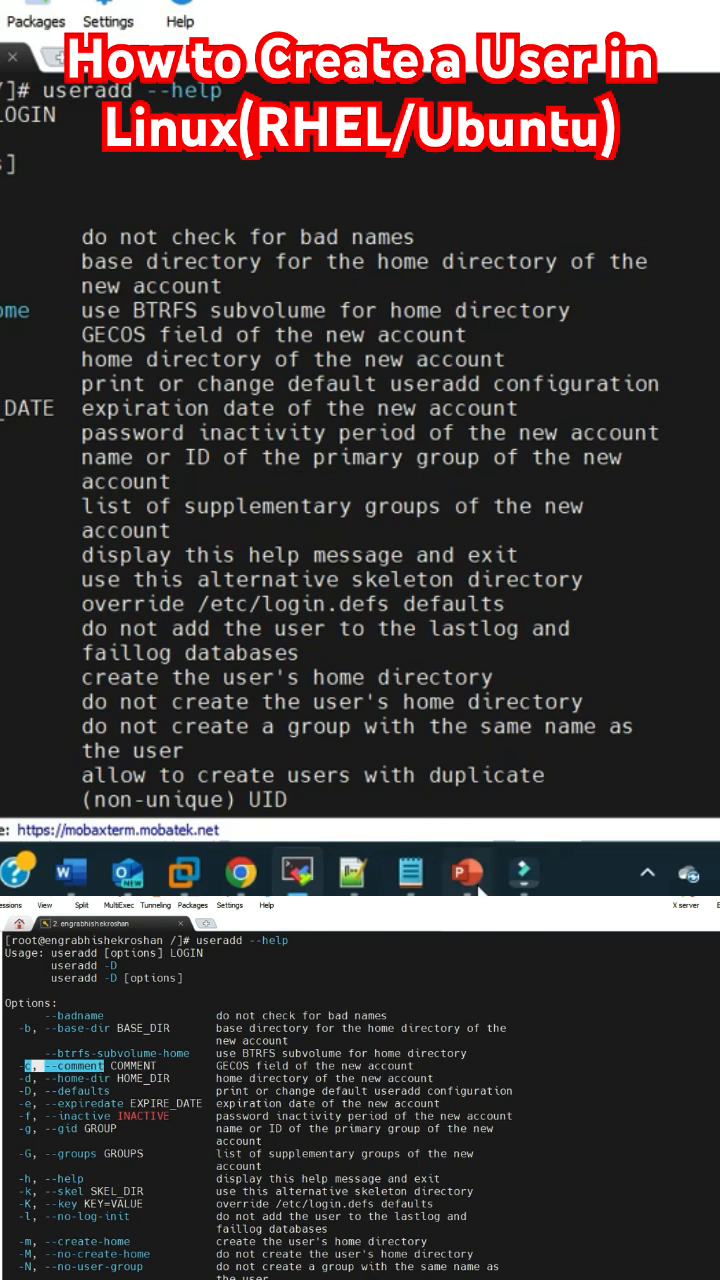
left_click(465, 873)
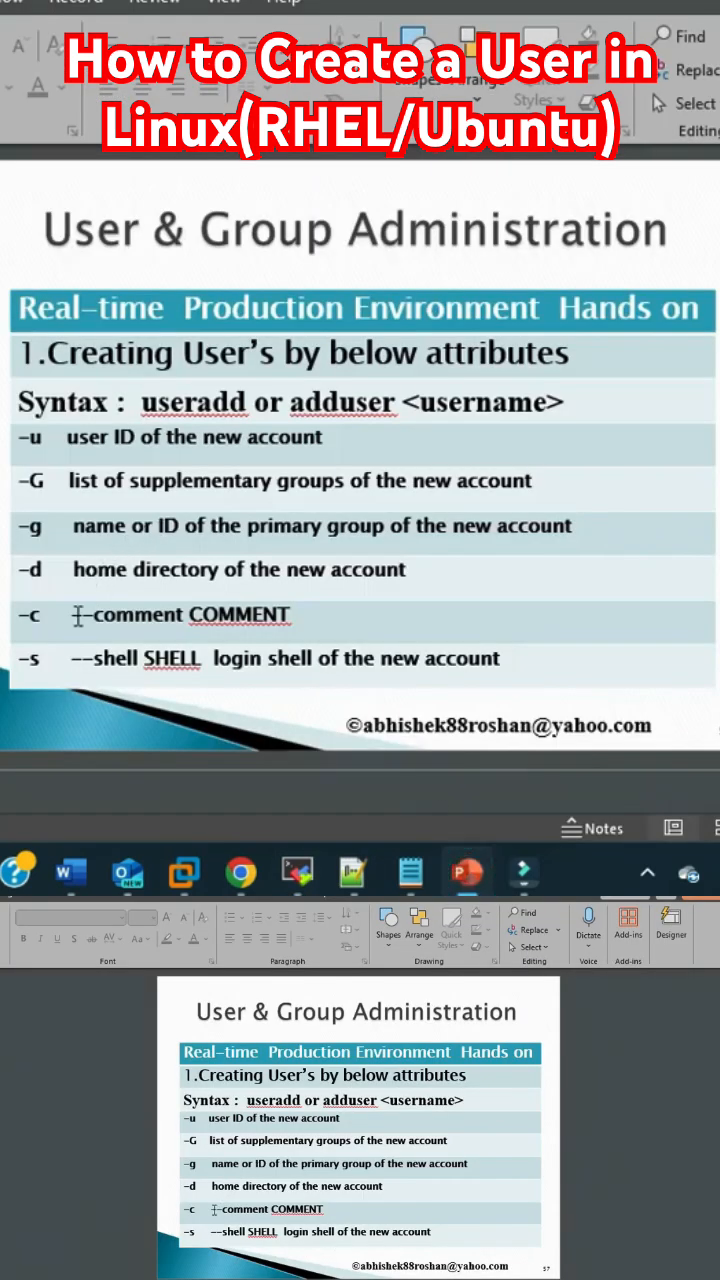